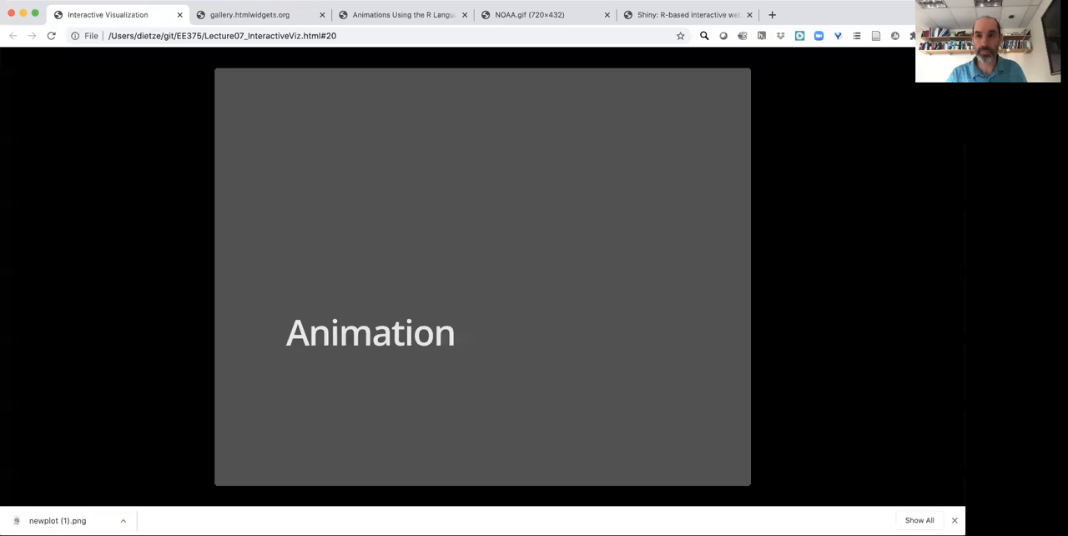
mouse_move(771, 253)
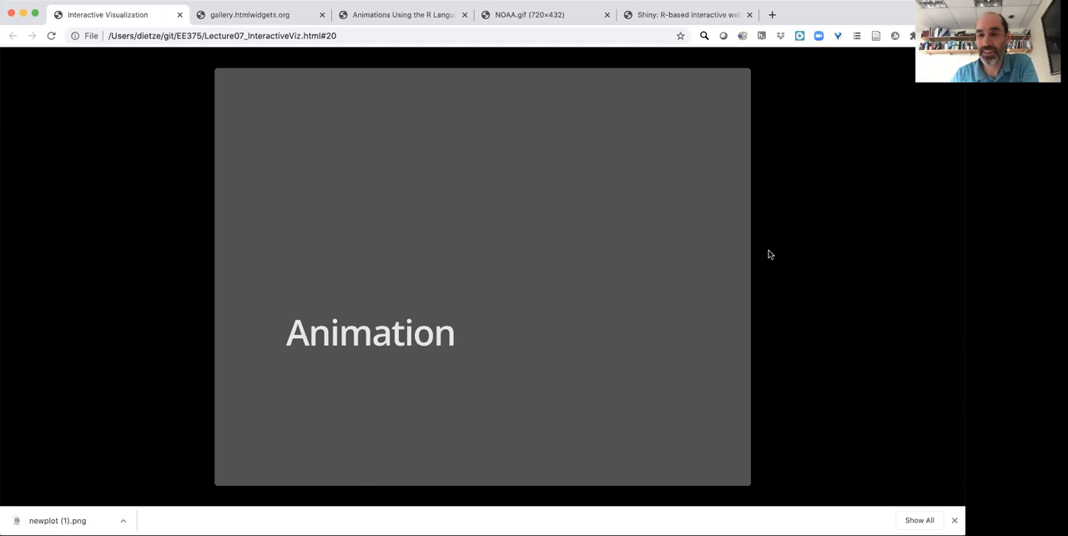
mouse_move(677, 431)
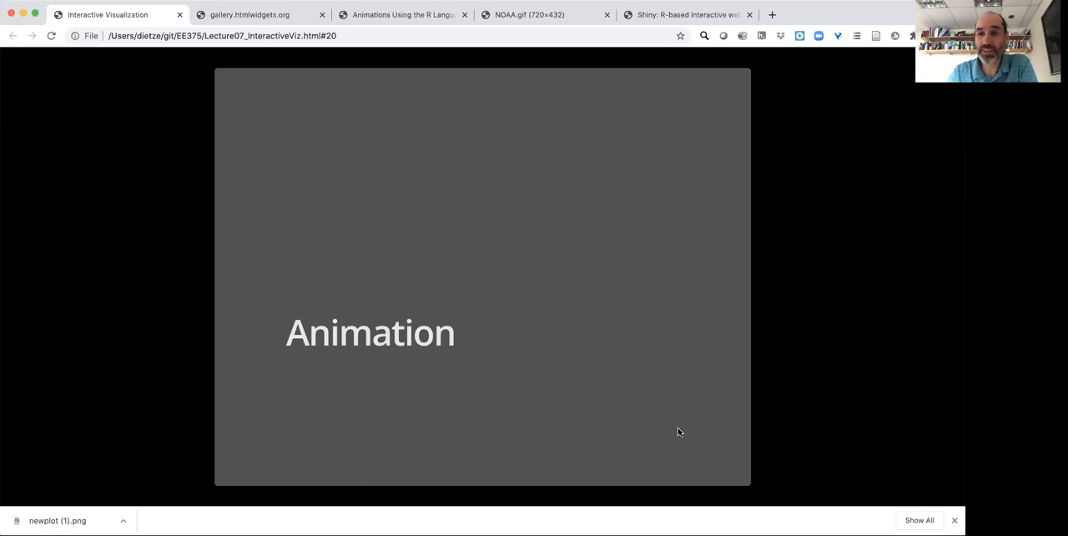
mouse_move(791, 289)
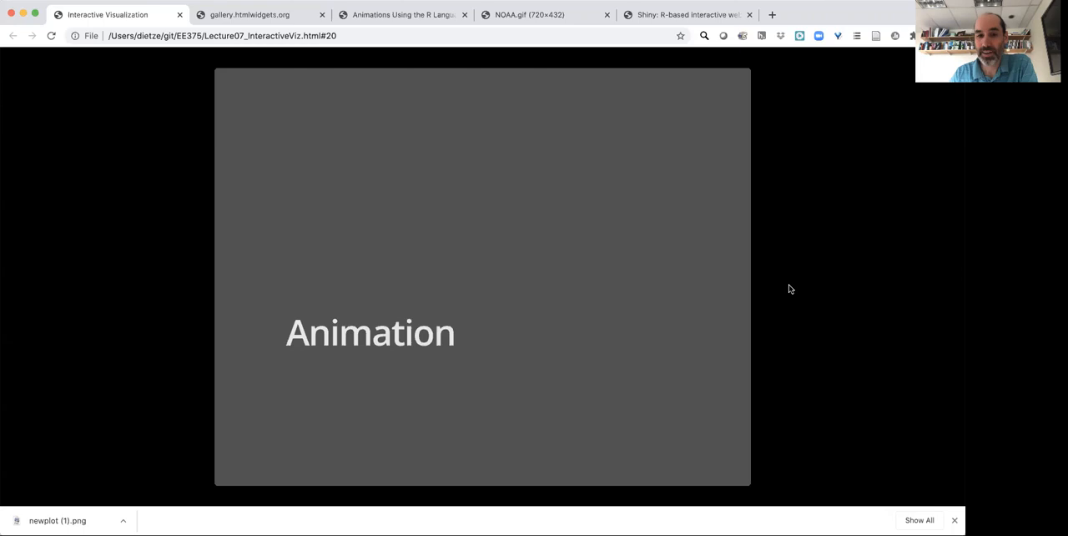
Advance the deck to slide 16, 'Idea', on drawing visualizations and combining them into a movie.
key(Right)
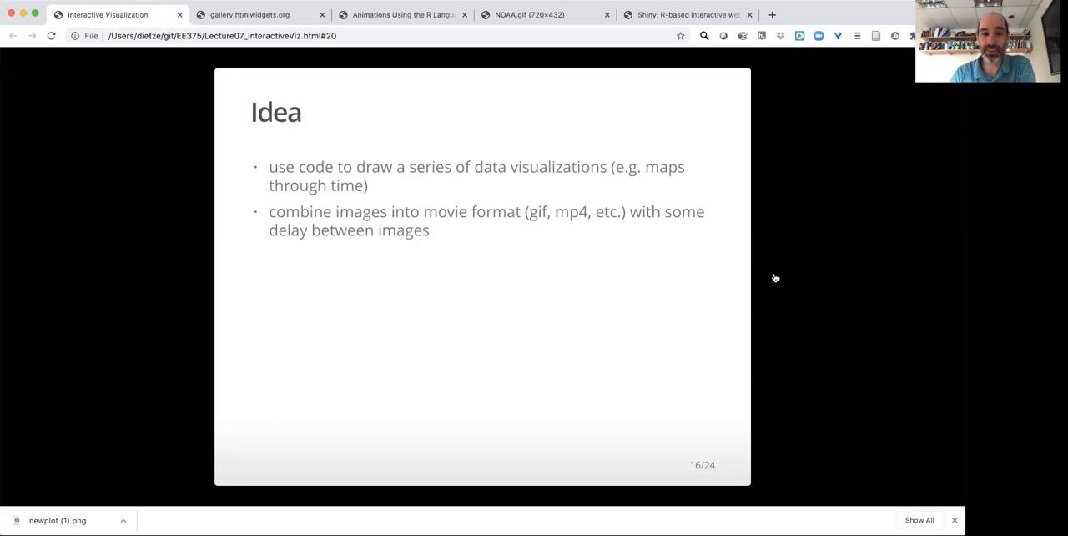
mouse_move(611, 367)
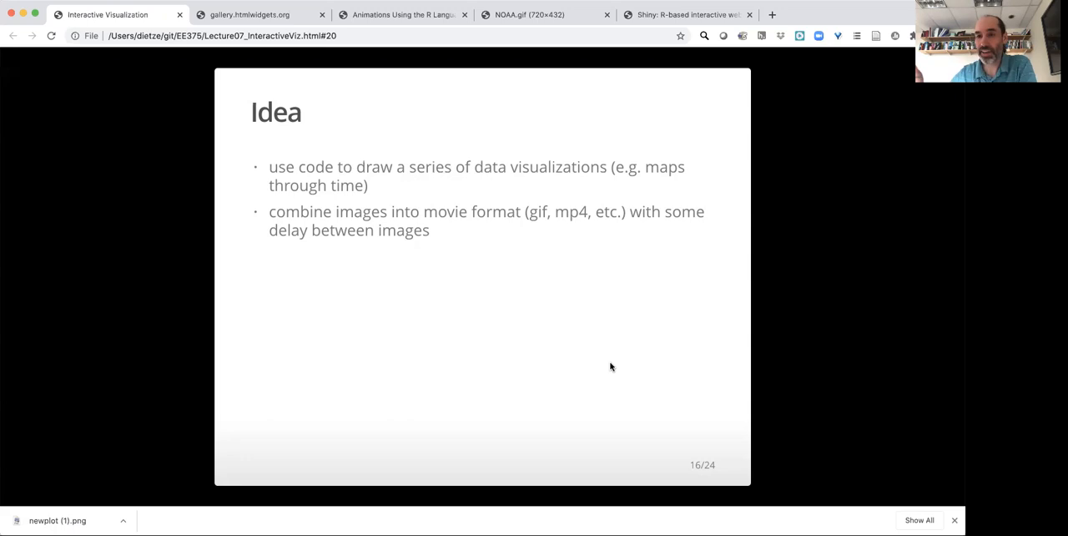
Advance to slide 17, 'Example: NOAA met', with the first rows of the Tmax data.
key(Right)
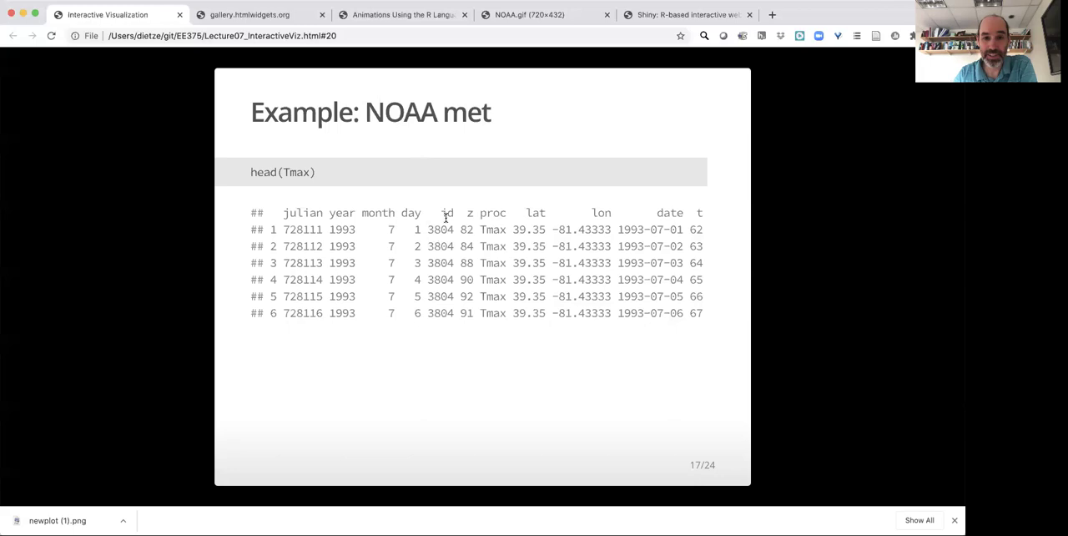
mouse_move(435, 214)
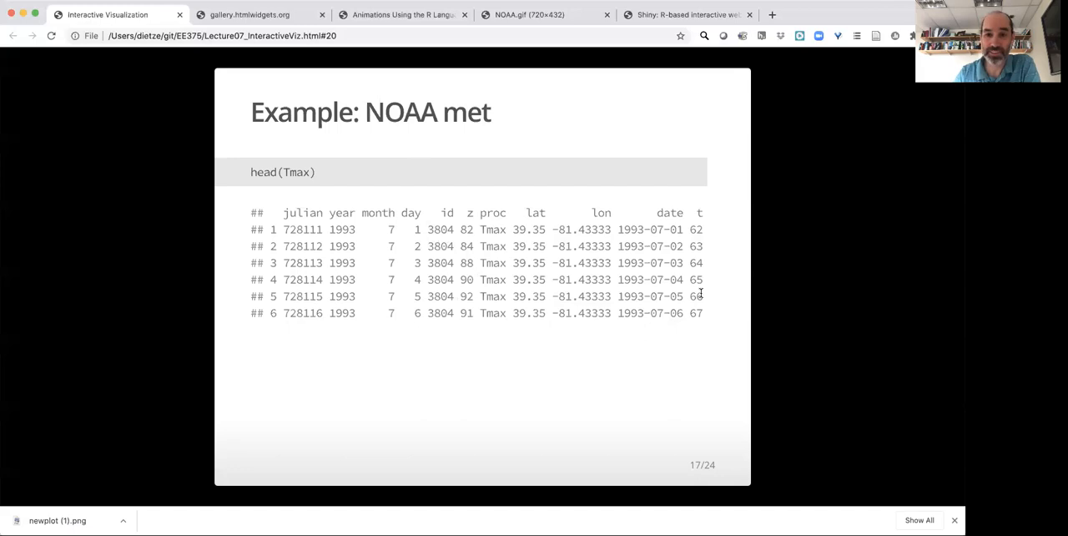
Step through the plot-drawing function slide to slide 19, 'Write function to loop over plots'.
key(Right)
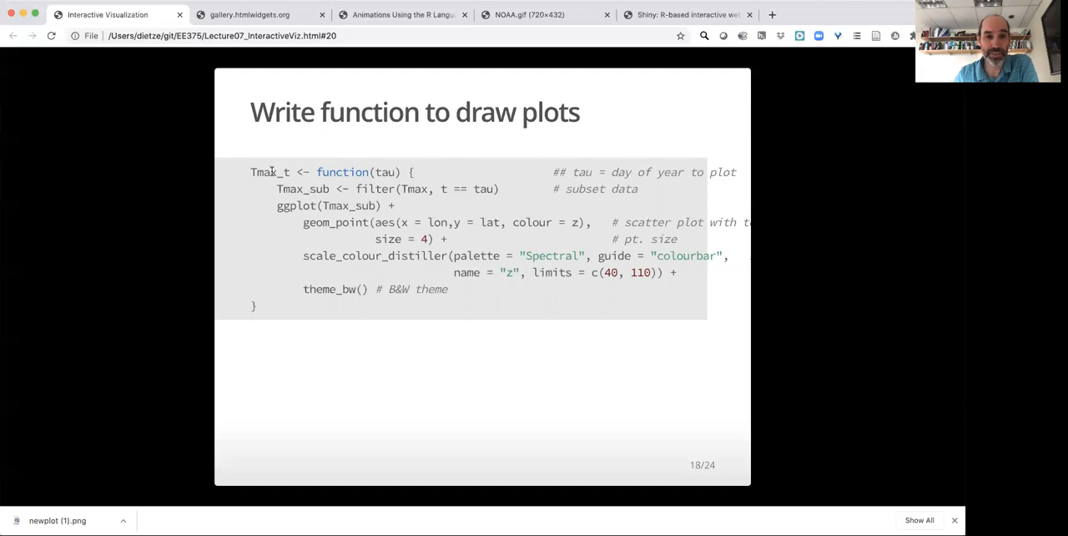
mouse_move(314, 200)
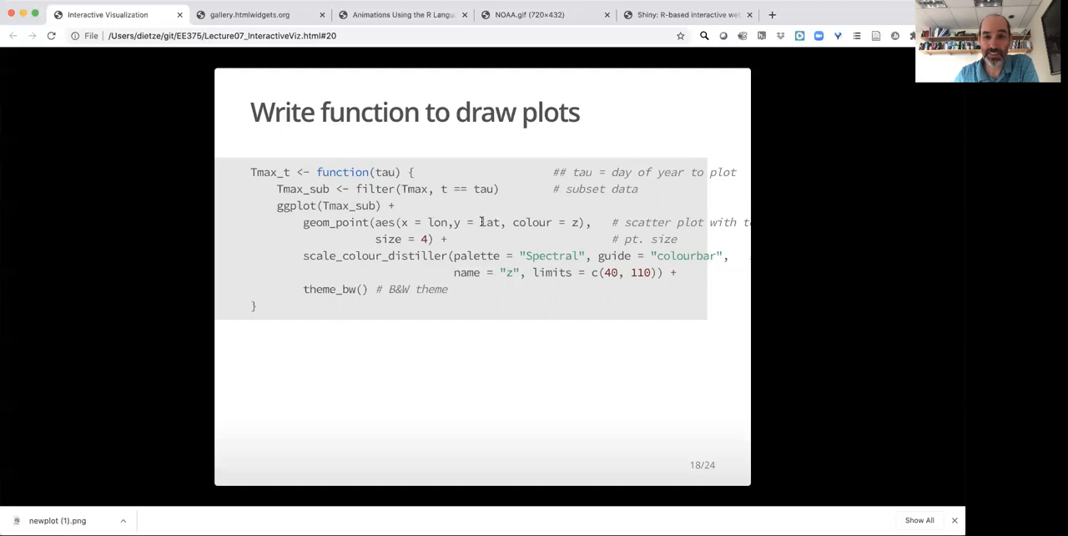
mouse_move(563, 222)
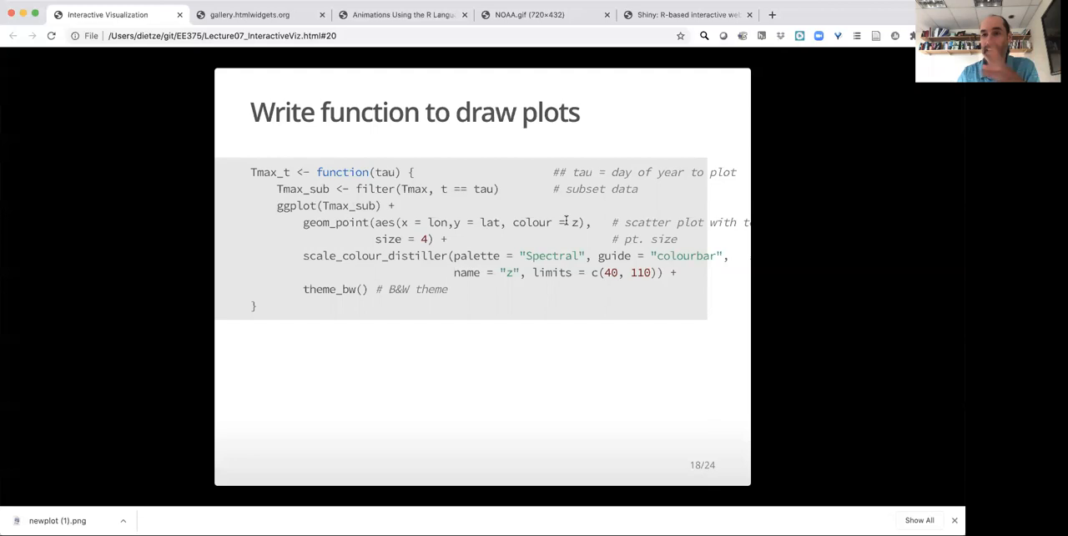
mouse_move(477, 244)
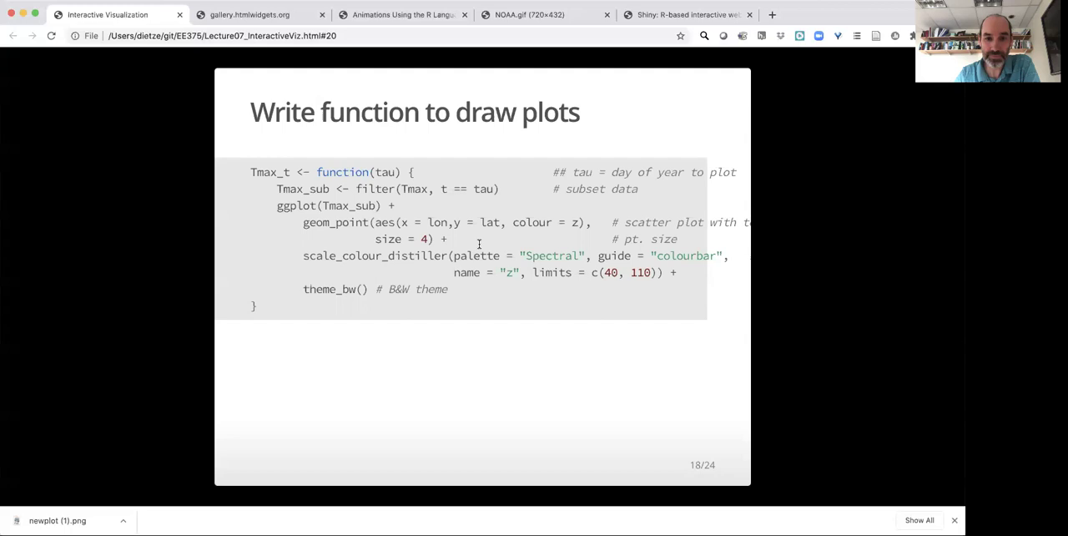
key(Right)
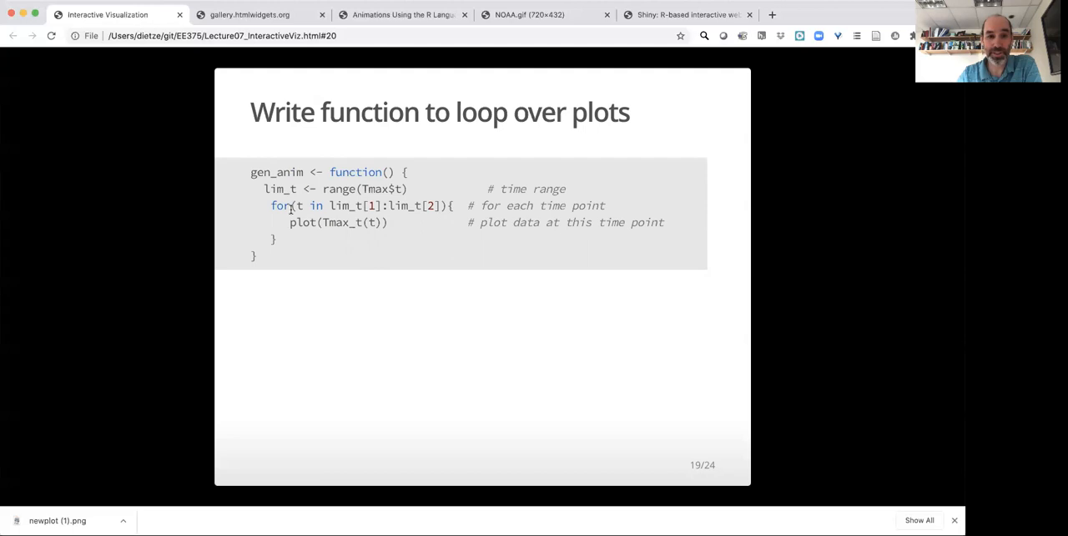
mouse_move(287, 235)
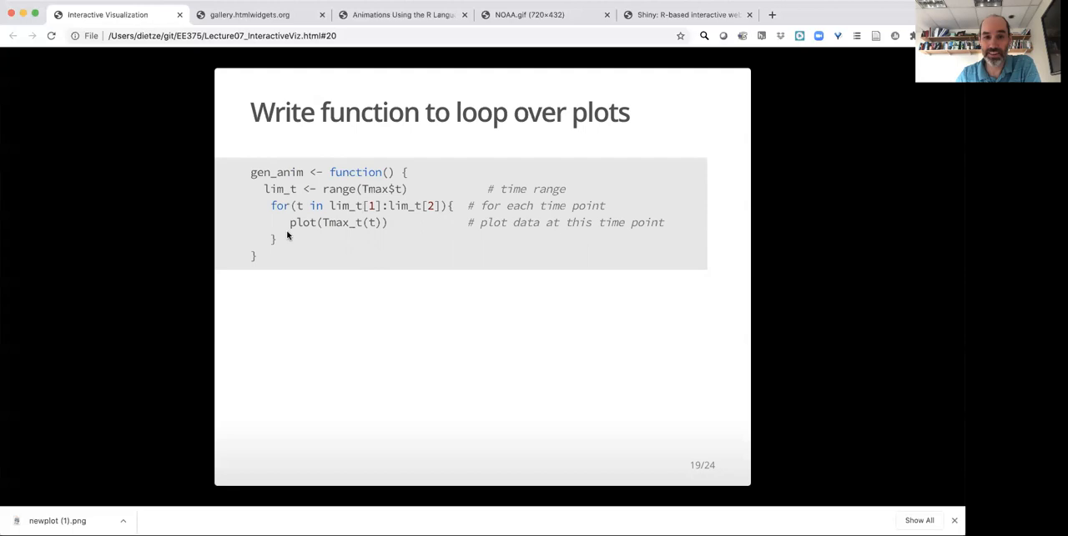
mouse_move(294, 235)
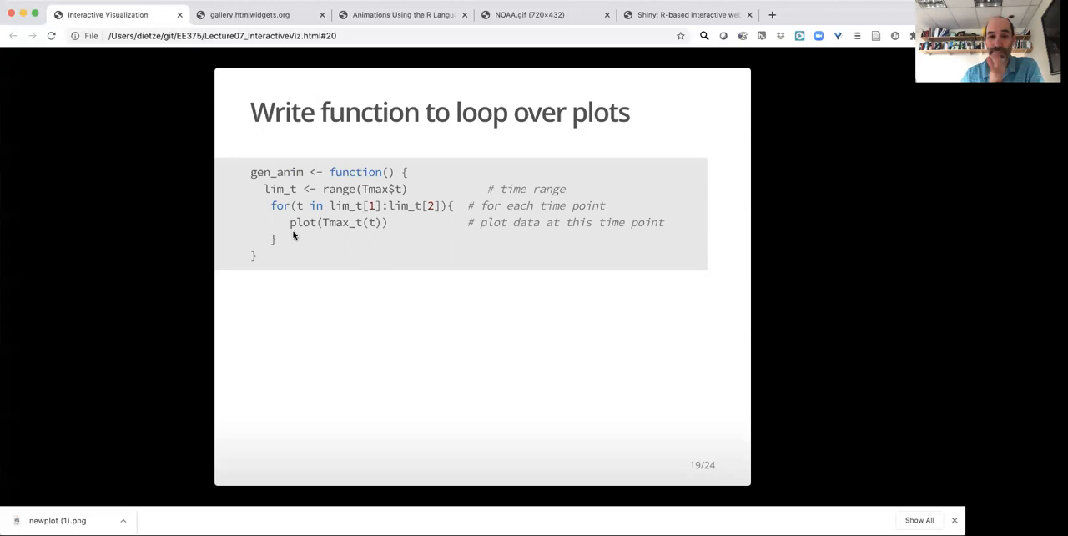
mouse_move(341, 284)
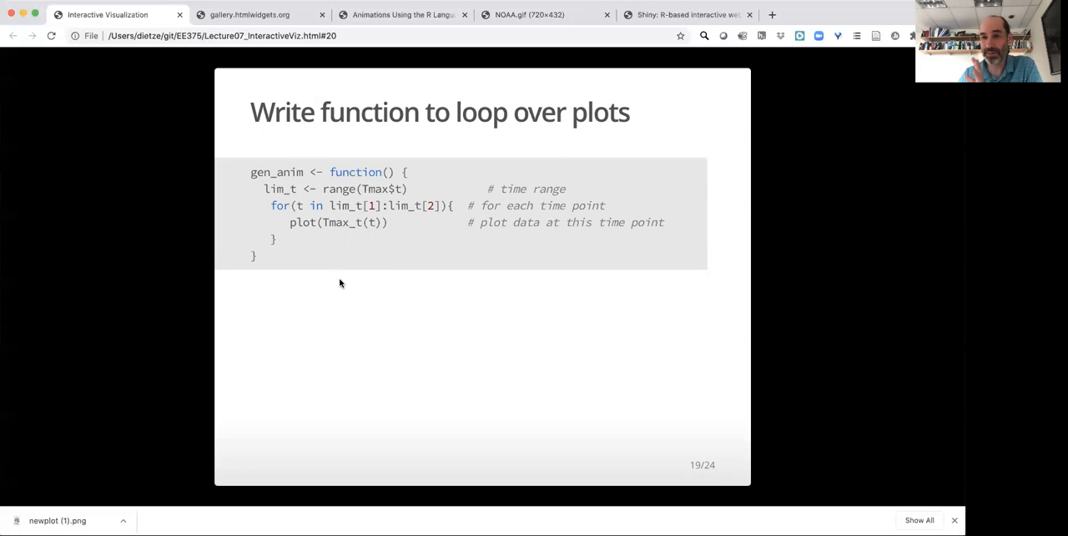
Advance to slide 20, 'Animate', showing the saveHTML code.
key(Right)
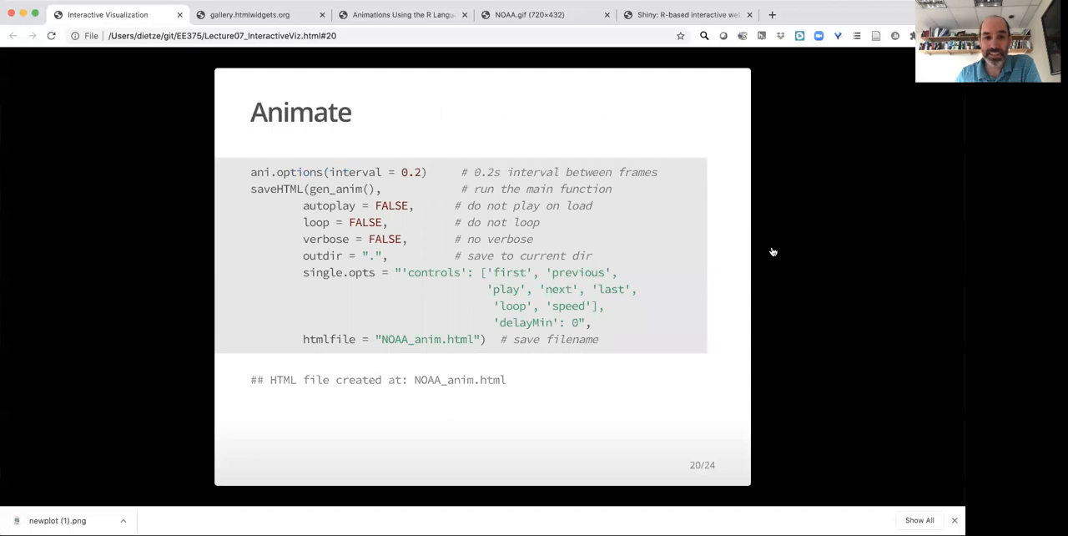
mouse_move(457, 315)
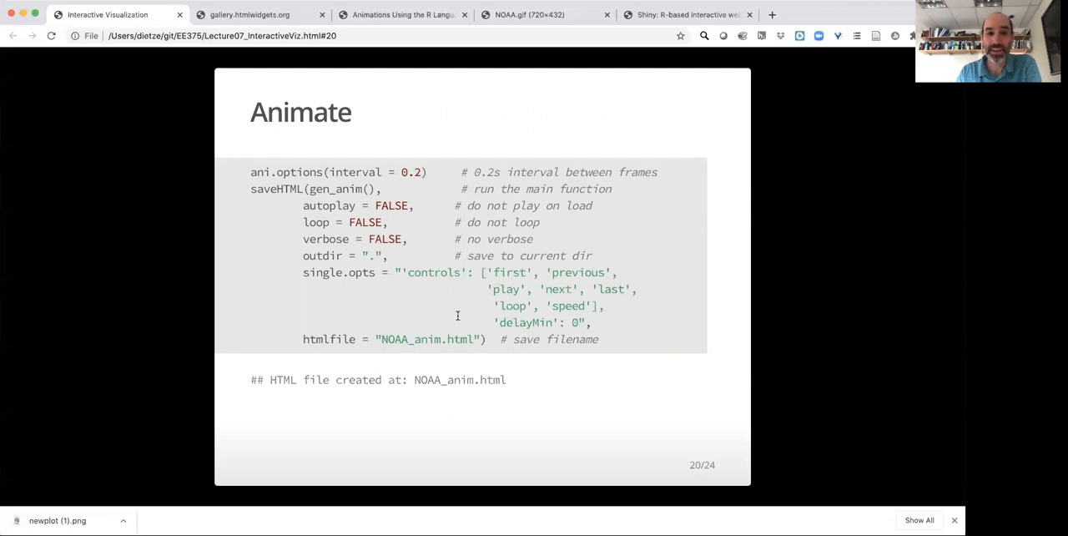
mouse_move(216, 290)
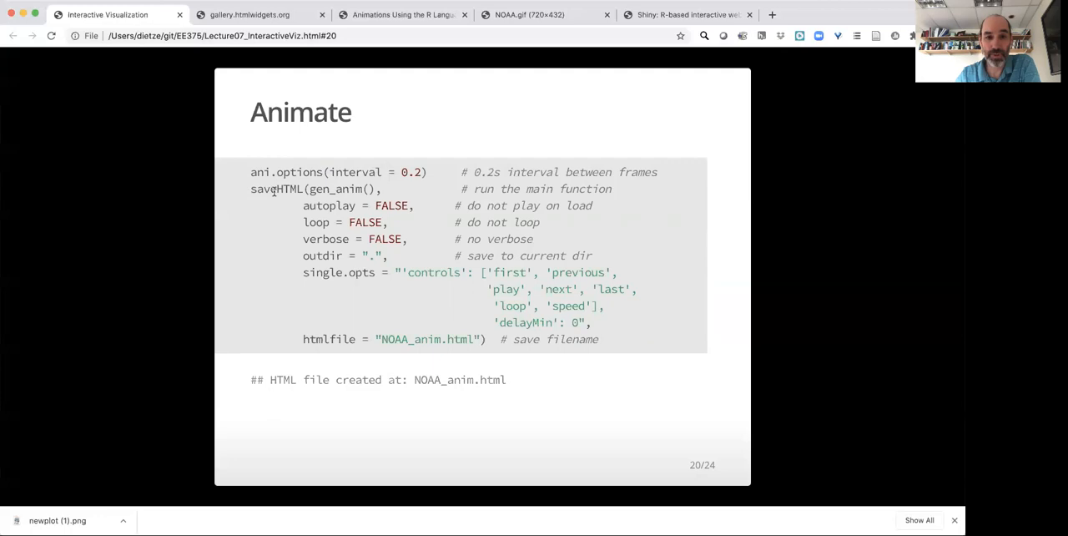
mouse_move(404, 317)
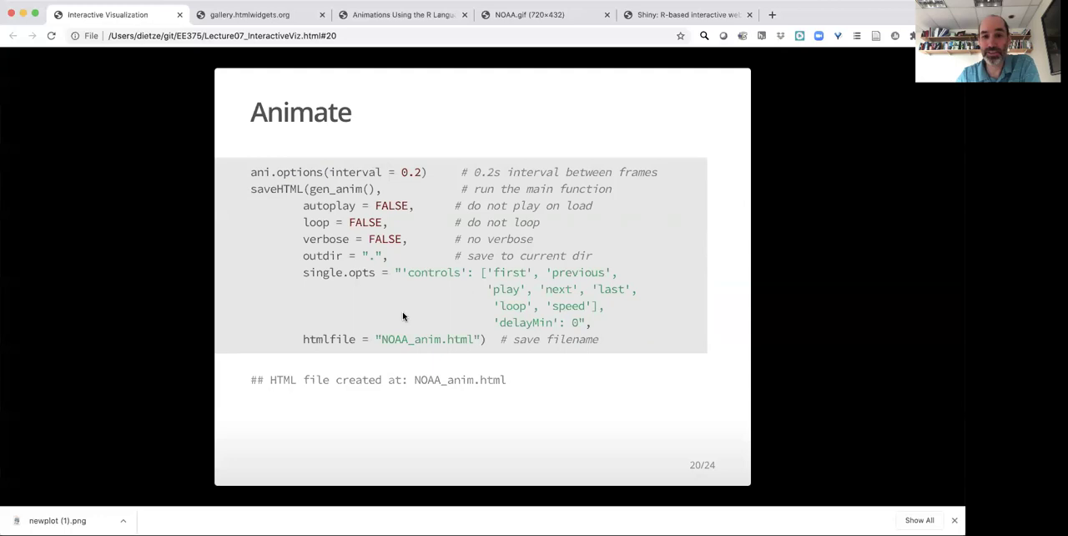
mouse_move(390, 227)
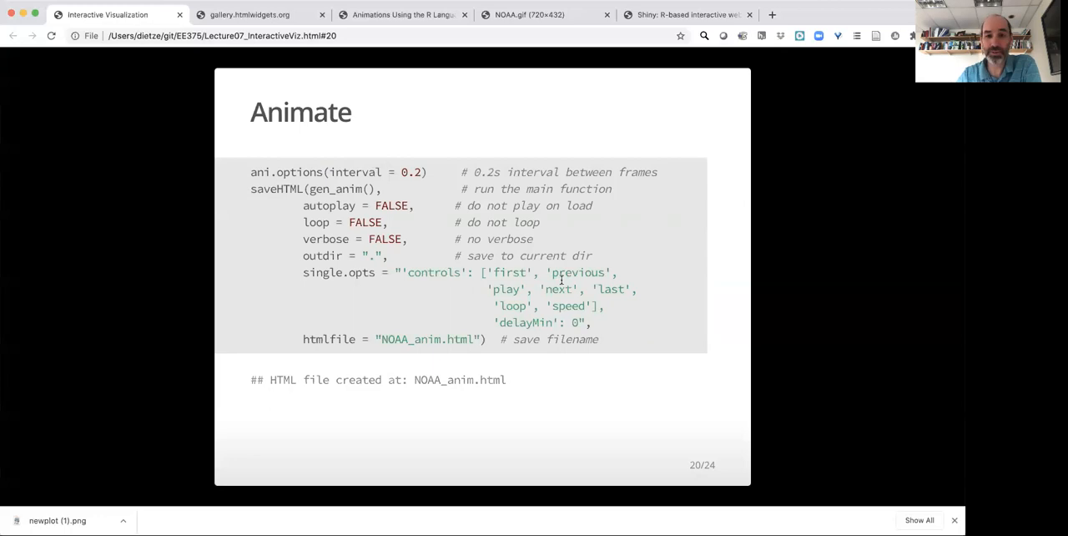
mouse_move(581, 274)
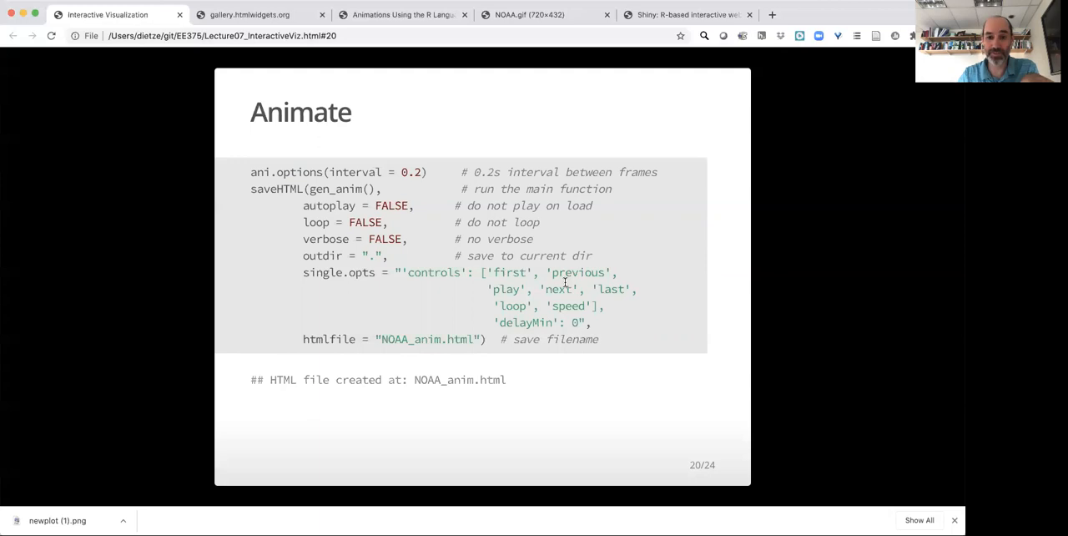
mouse_move(463, 340)
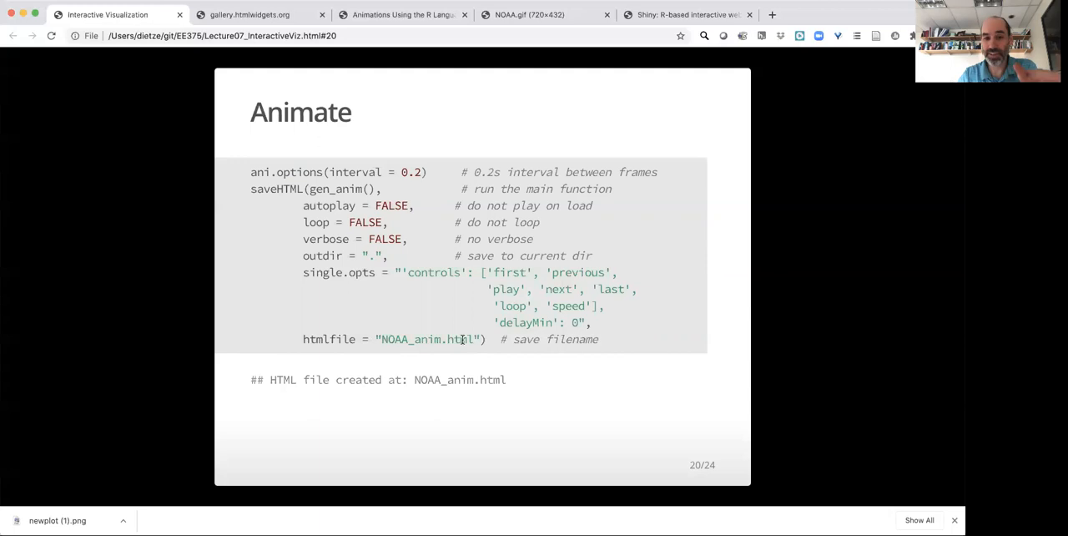
mouse_move(352, 67)
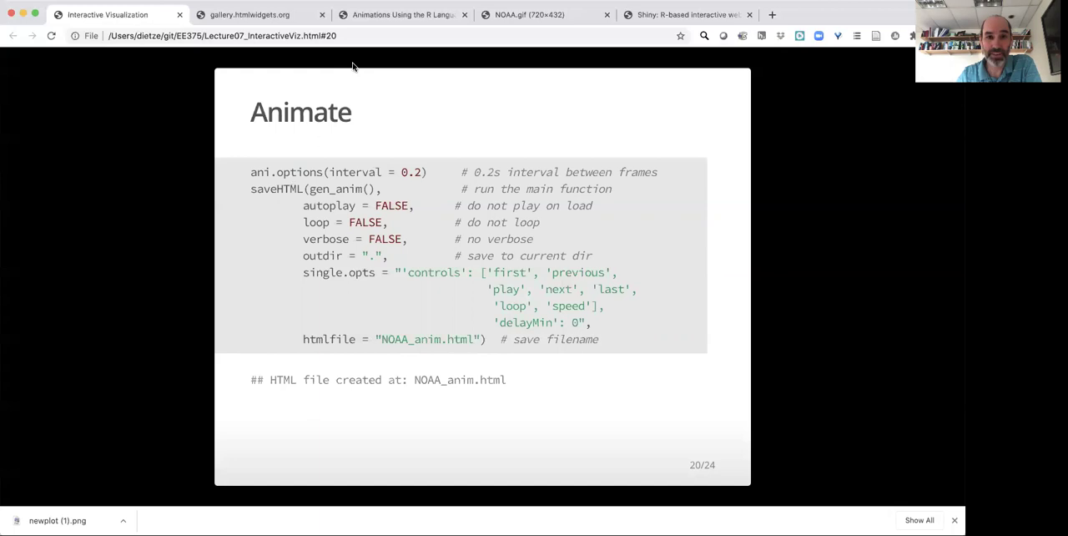
Switch to the exported NOAA_anim.html tab to show the animated scatter plot.
click(403, 15)
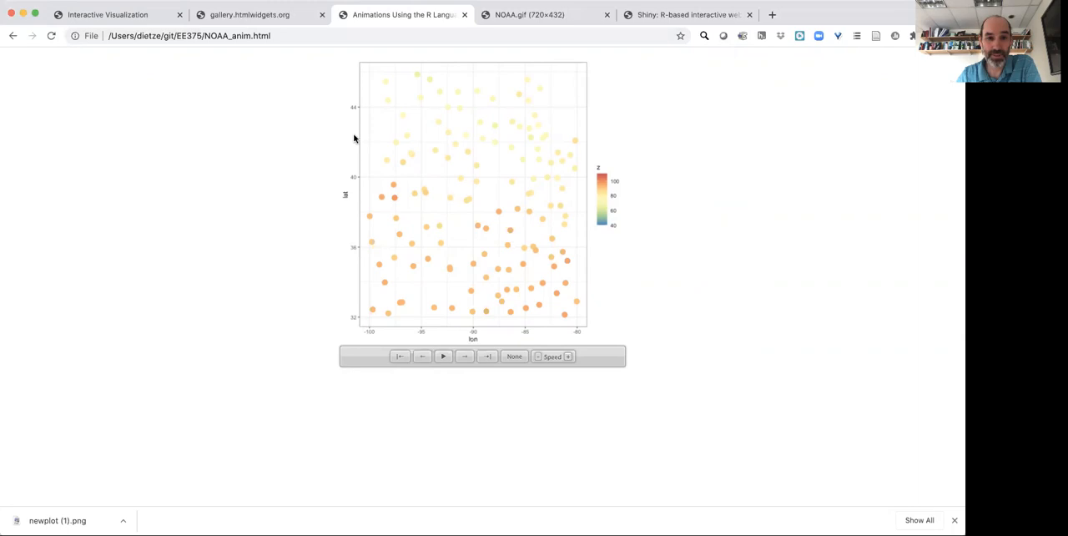
mouse_move(371, 170)
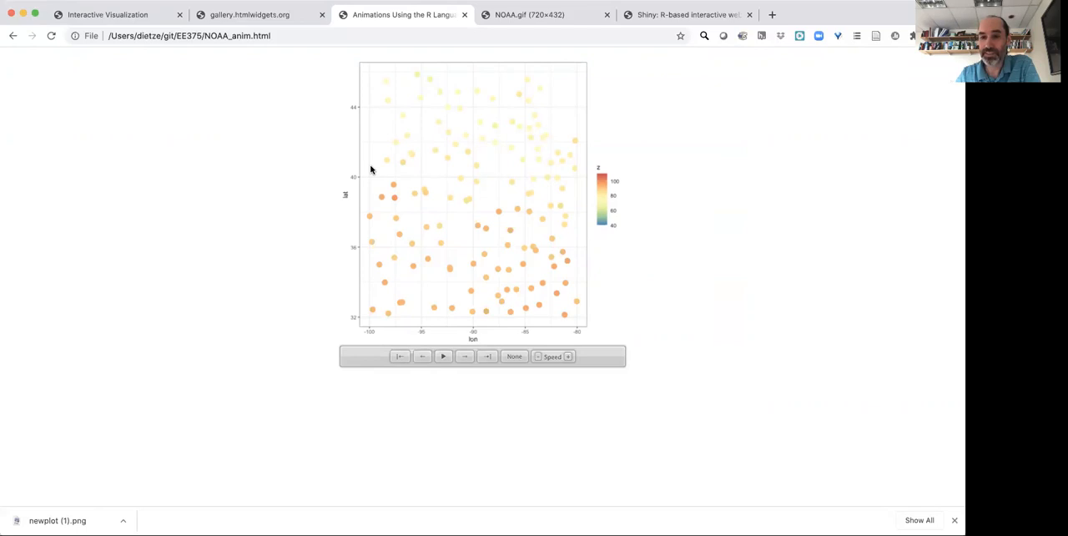
mouse_move(584, 207)
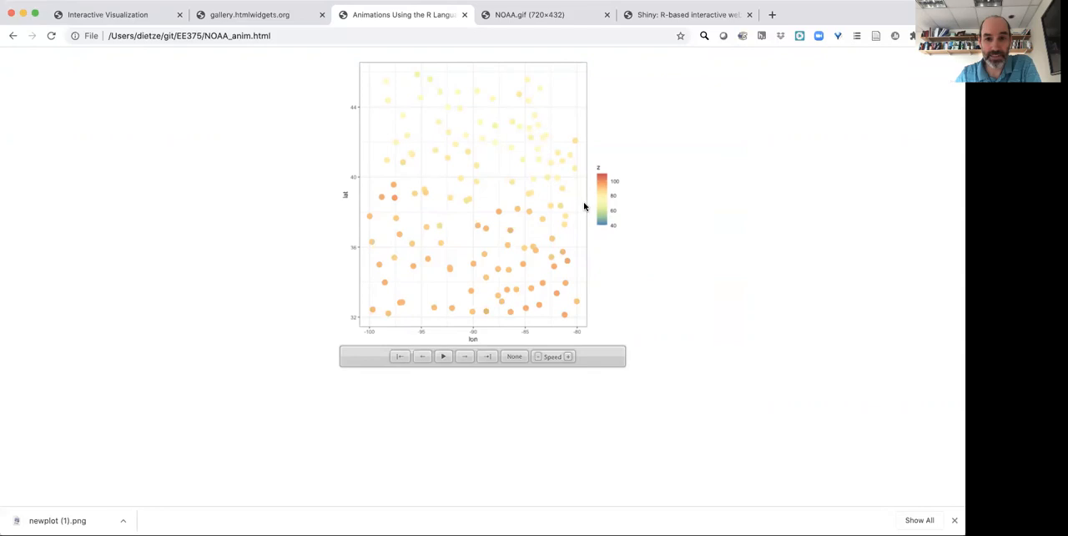
click(444, 357)
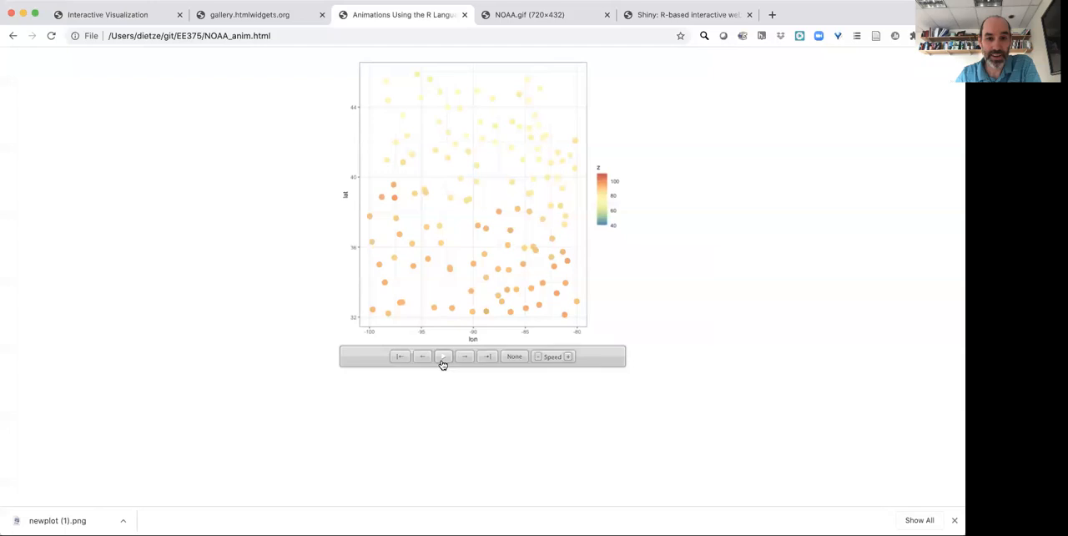
click(444, 357)
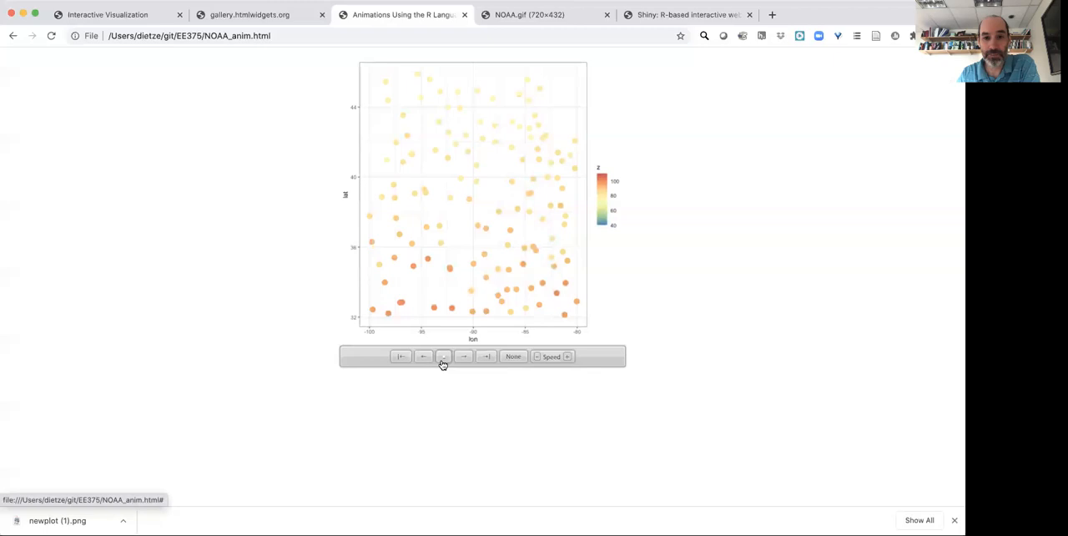
click(444, 357)
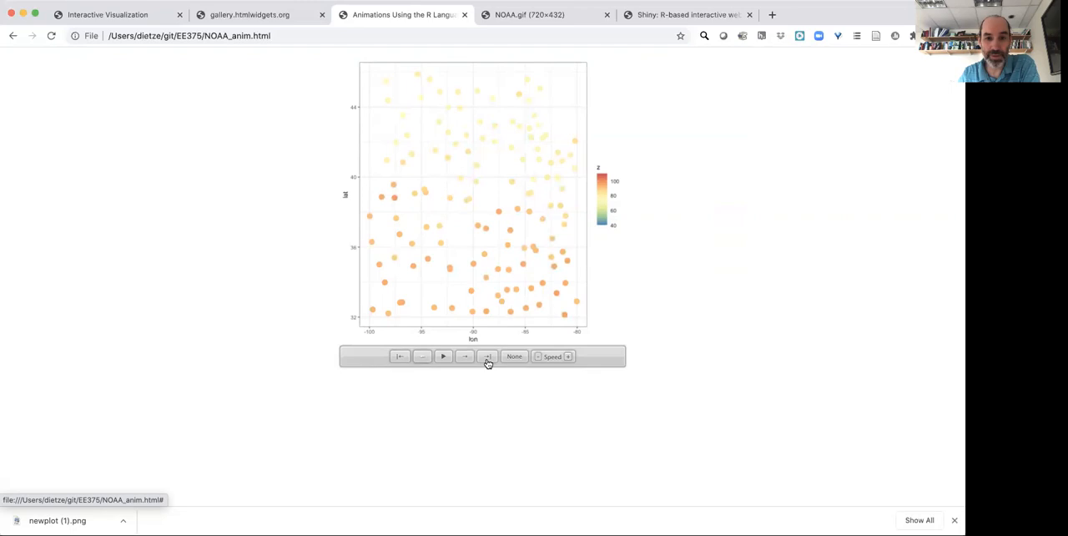
click(444, 358)
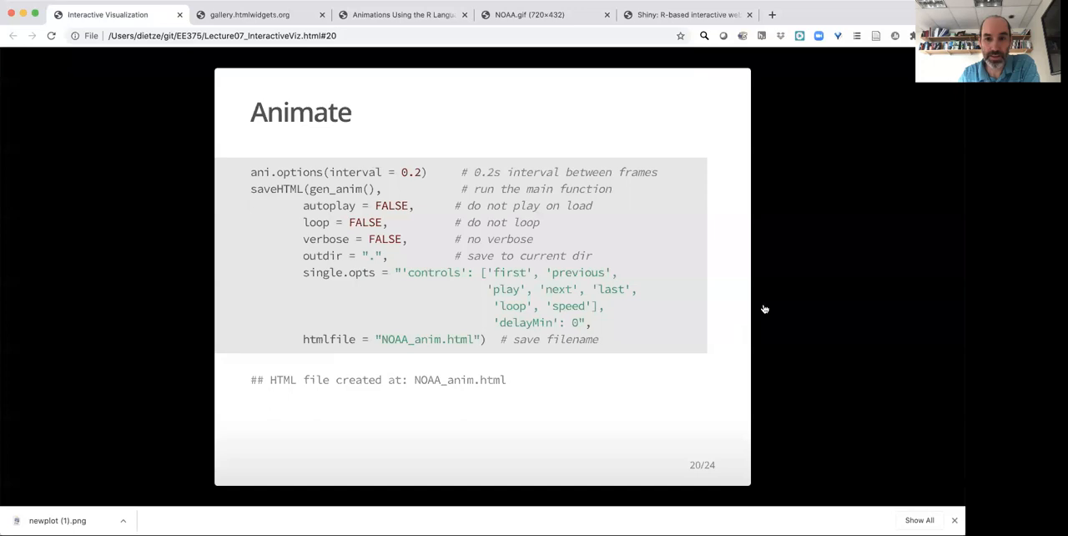
Advance to slide 21, 'library(animation)', listing saveGIF, saveVideo and related functions.
key(Right)
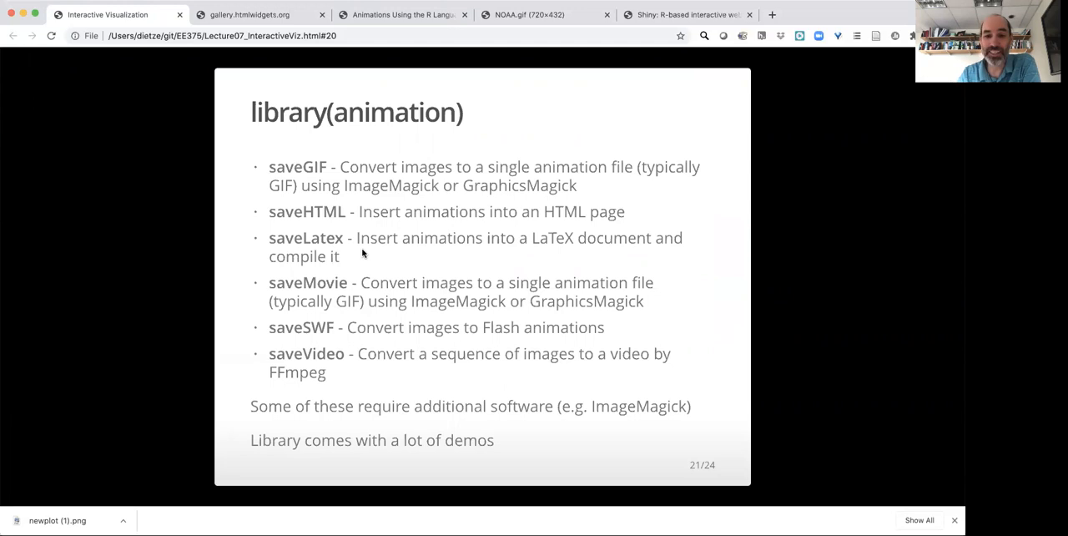
mouse_move(304, 381)
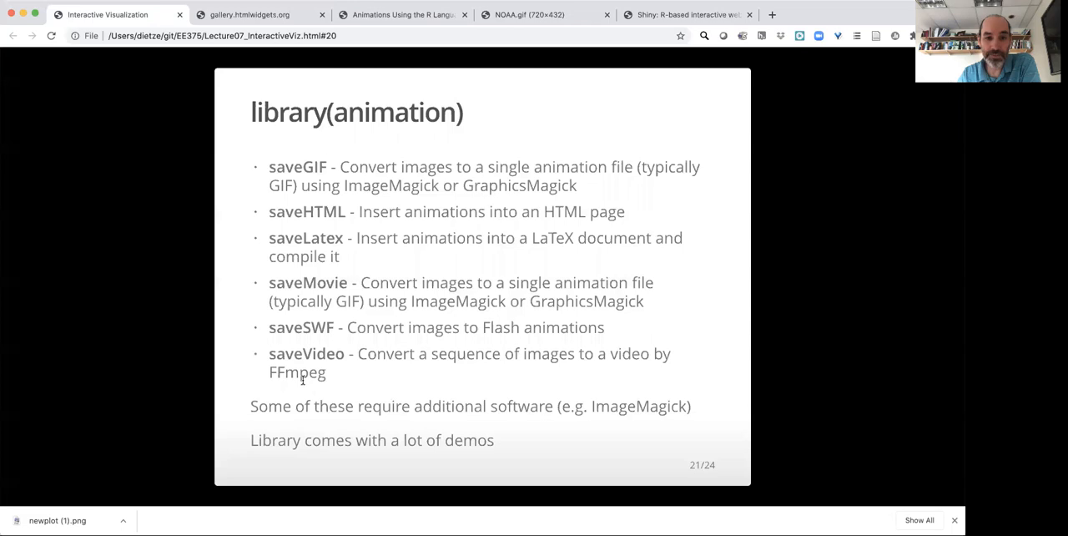
mouse_move(303, 114)
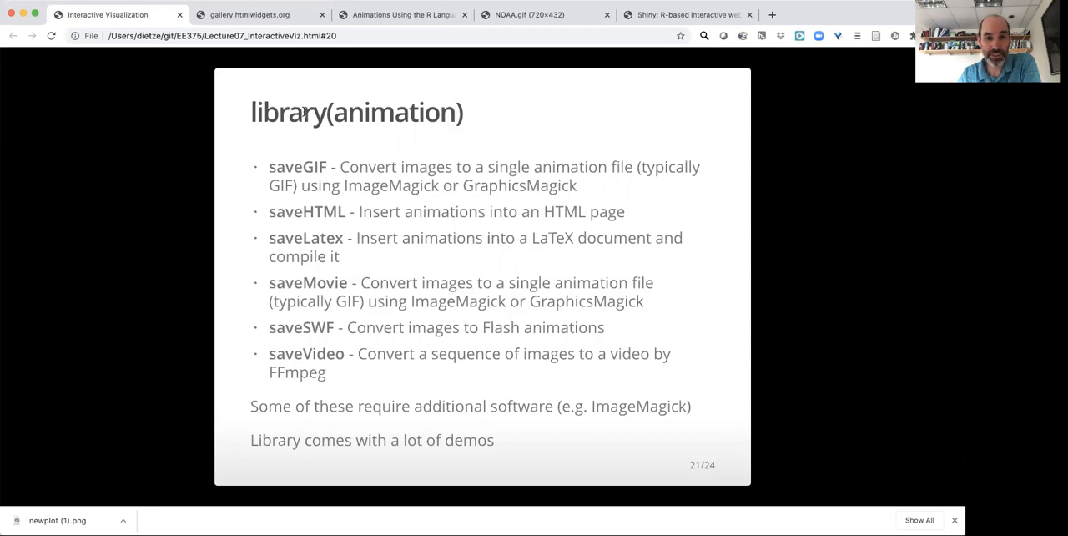
mouse_move(508, 467)
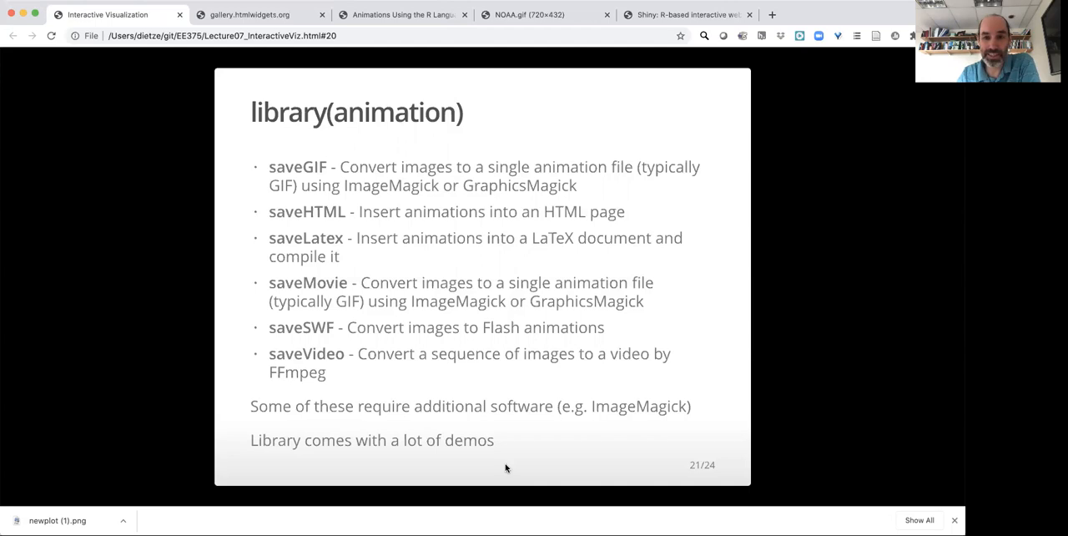
Advance to slide 22, 'library(gganimate)', briefly highlighting the ggplot code that saves NOAA.gif.
key(Right)
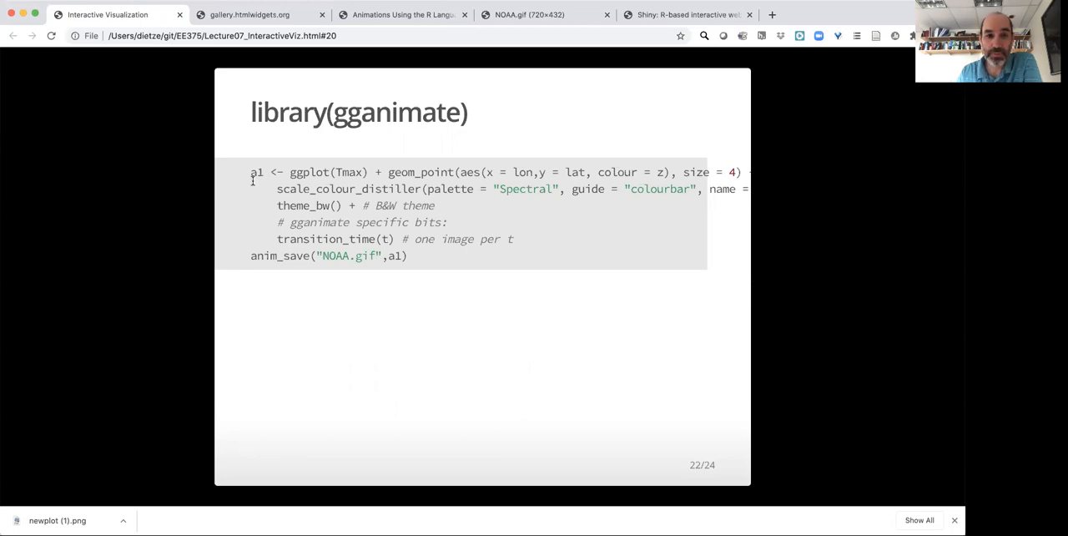
drag(291, 172, 338, 189)
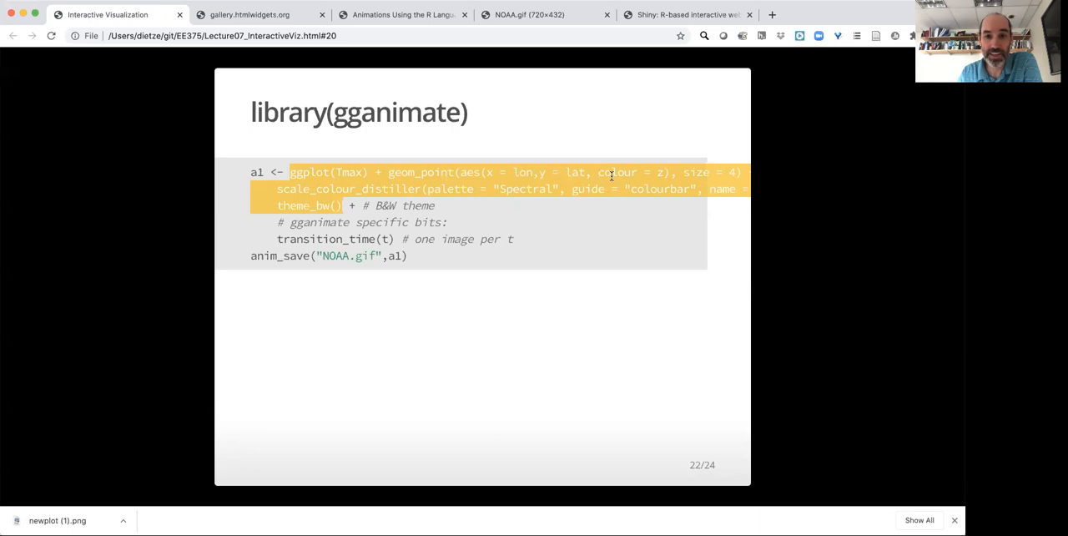
click(348, 174)
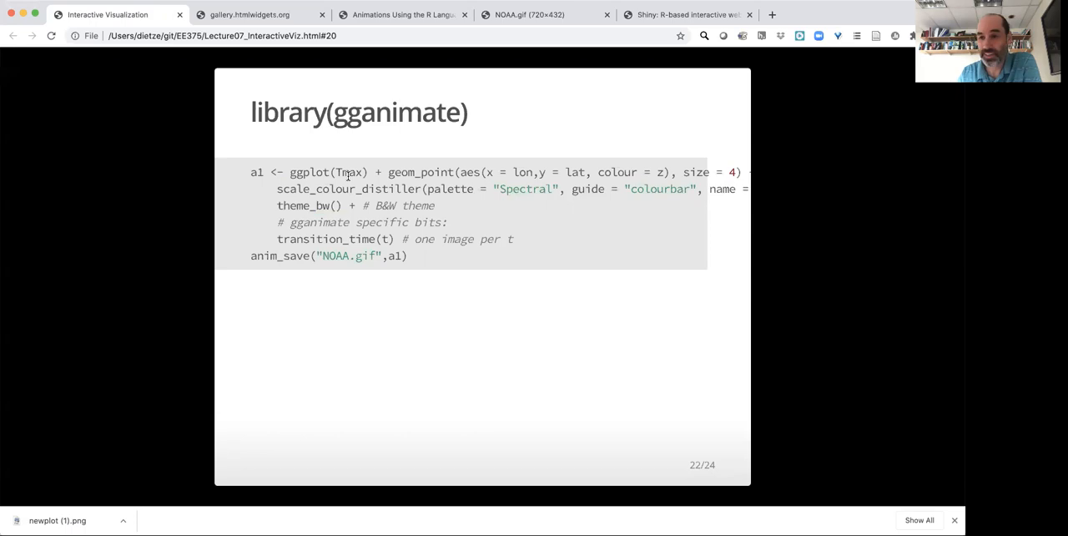
mouse_move(352, 221)
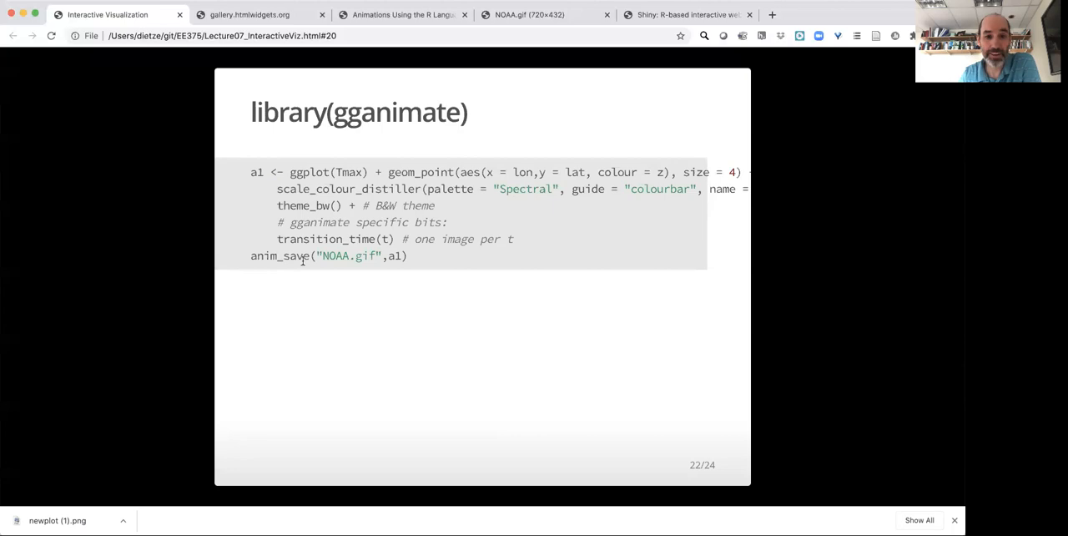
mouse_move(397, 257)
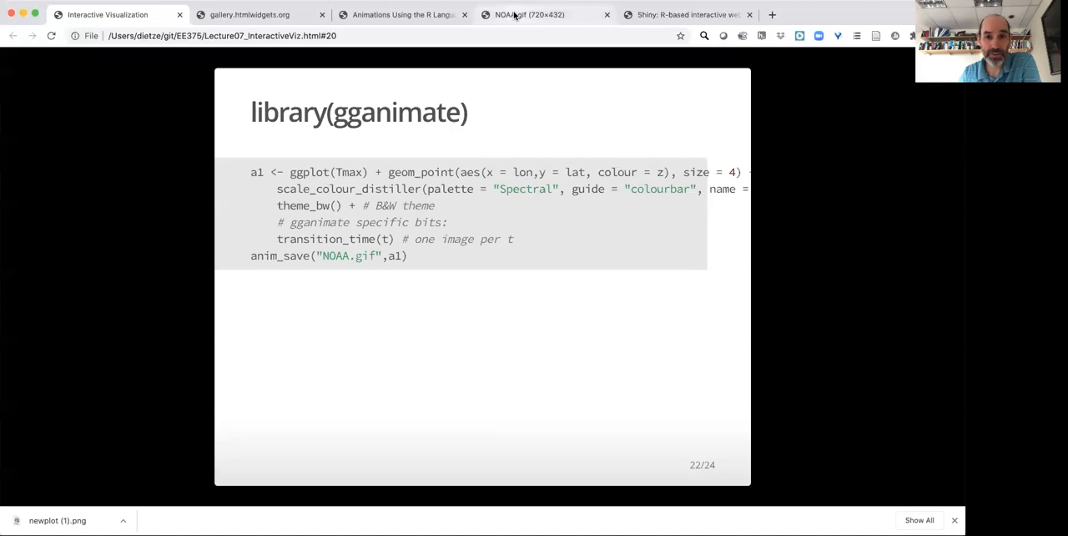
Show the NOAA.gif animation in its tab, then return to the lecture slides.
click(530, 15)
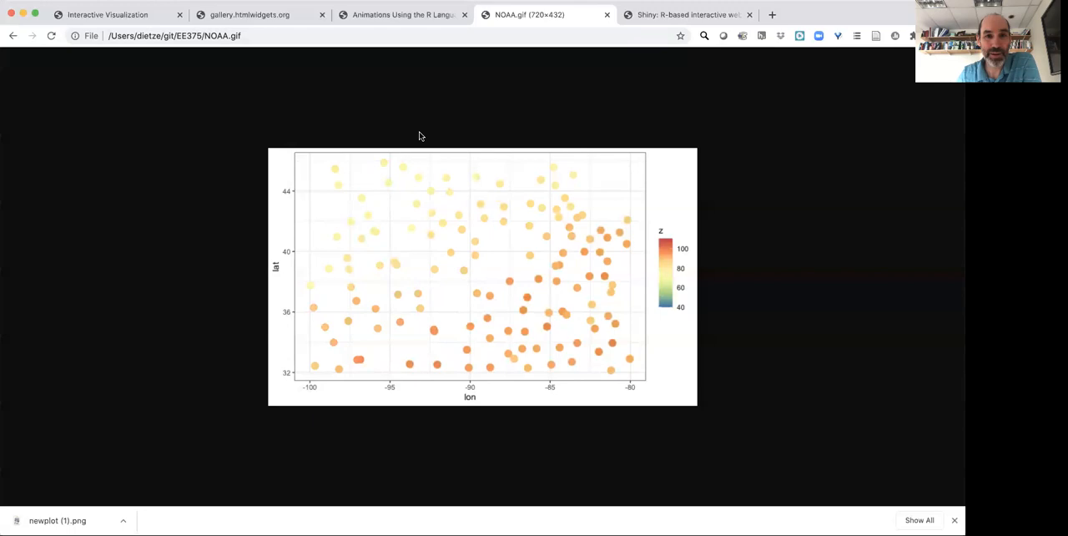
click(109, 15)
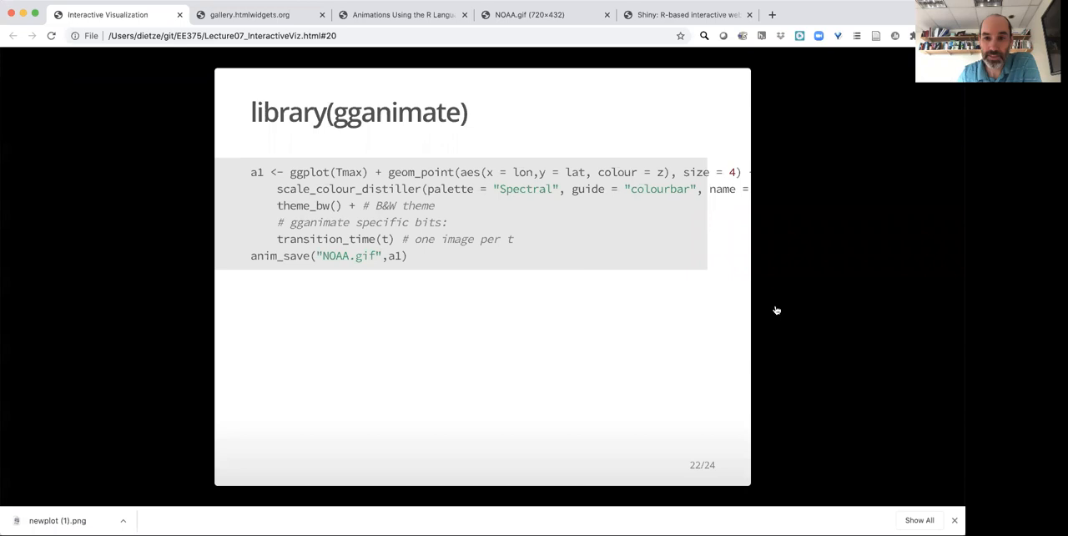
Advance to the closing section title slide, 'Next up: R Shiny'.
key(Right)
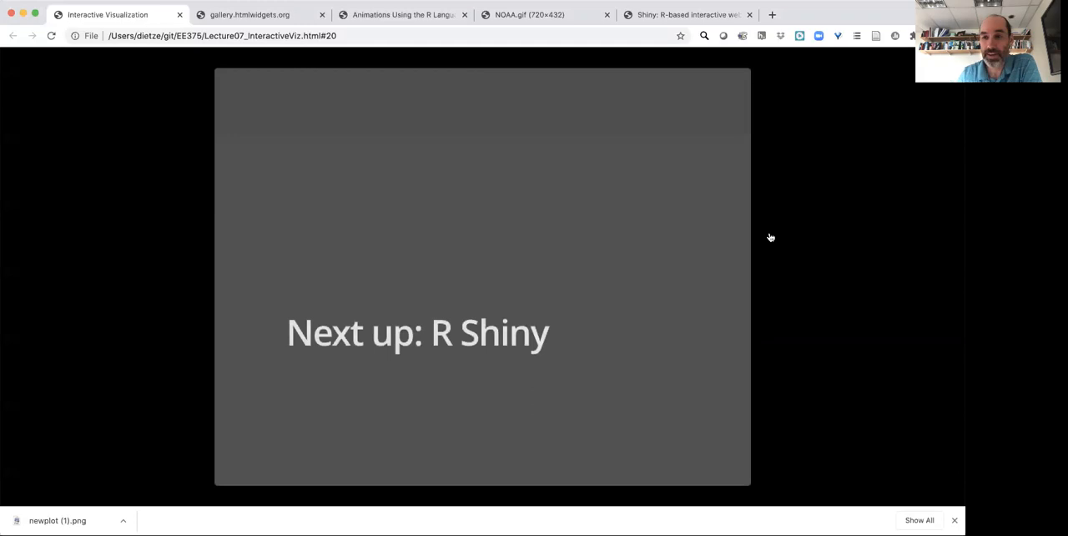
mouse_move(698, 160)
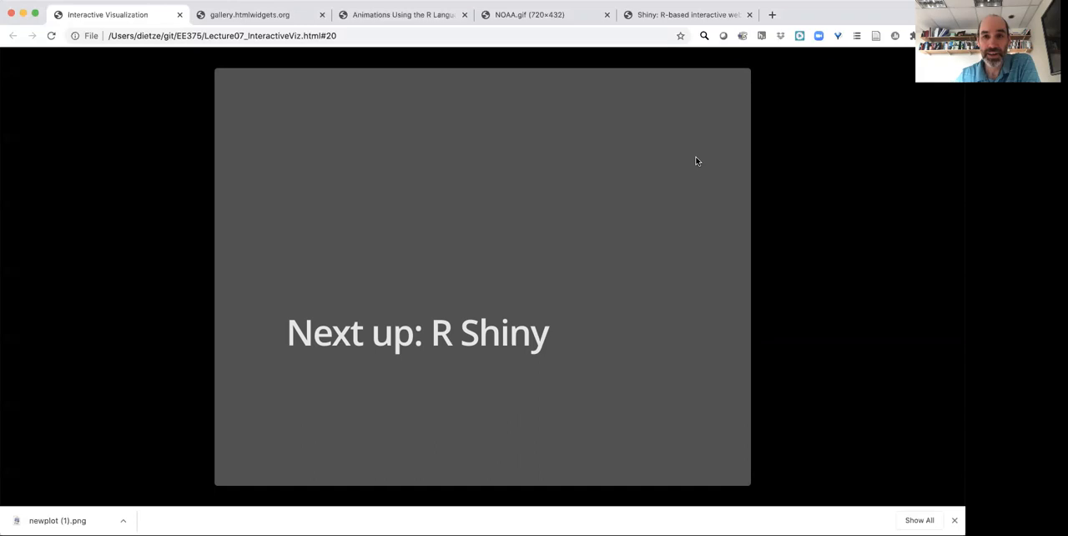